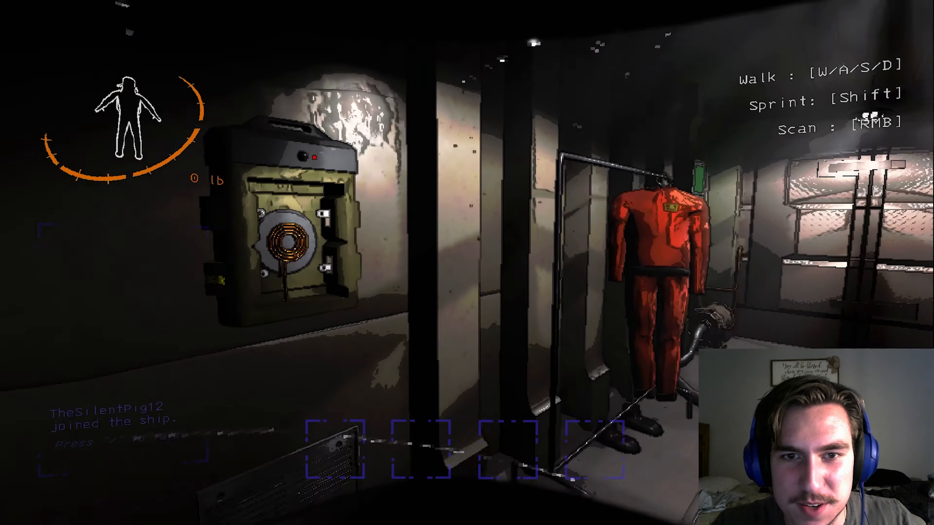
mouse_move(467, 263)
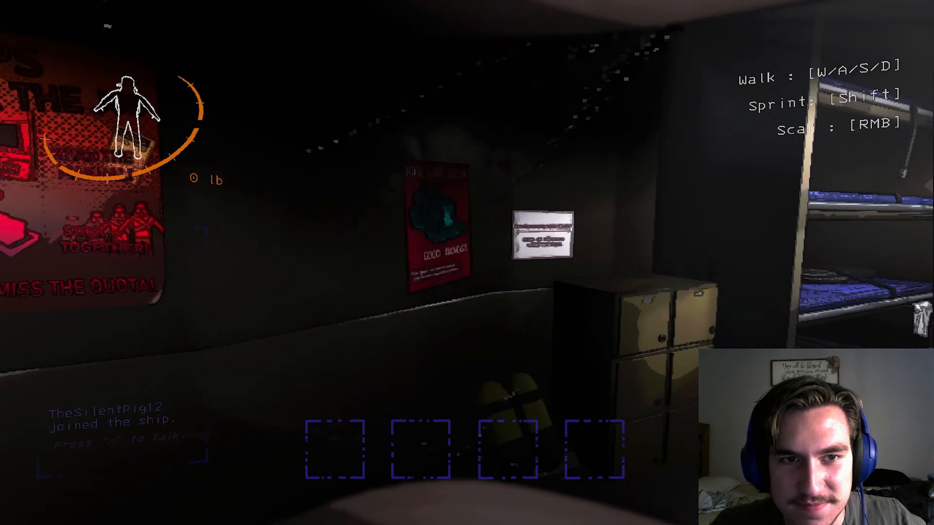
mouse_move(467, 262)
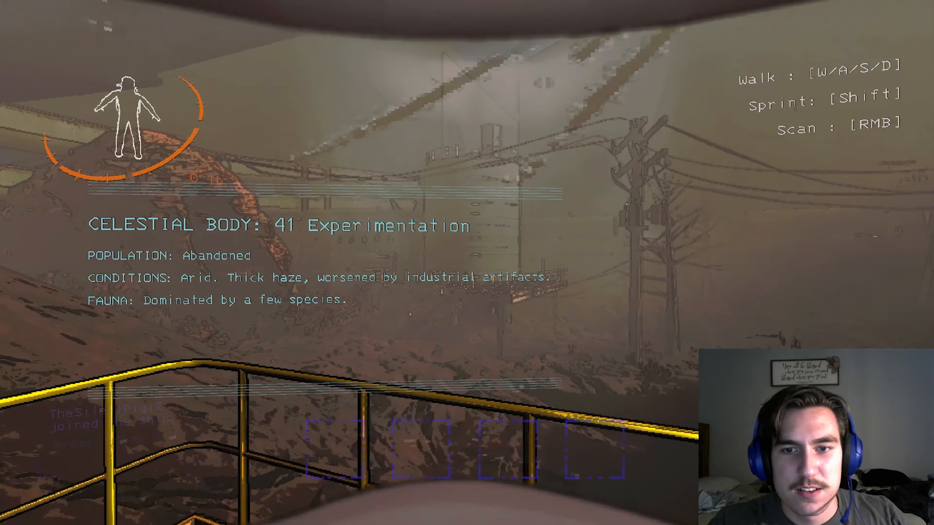
mouse_move(467, 262)
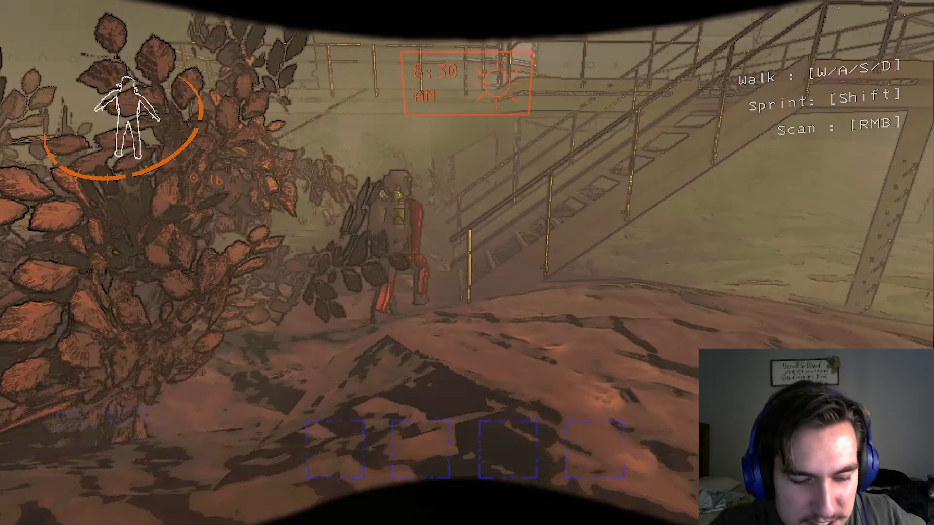
mouse_move(467, 262)
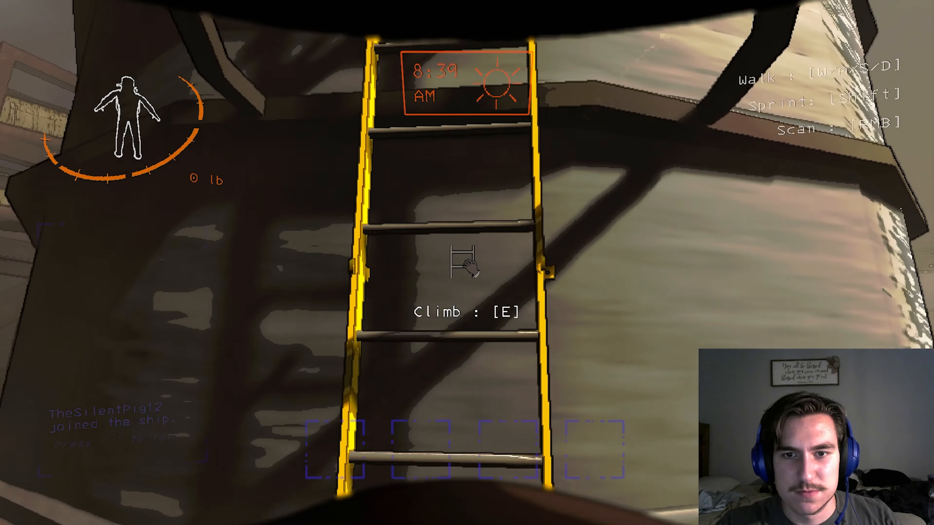
Step: Climb the ship's ladder, let go at the top and walk to the terminal console
key("e")
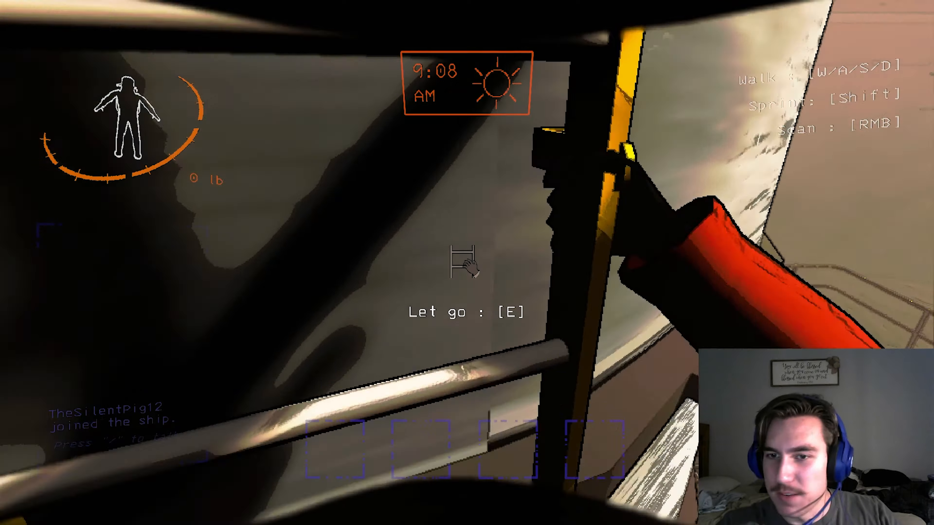
key("e")
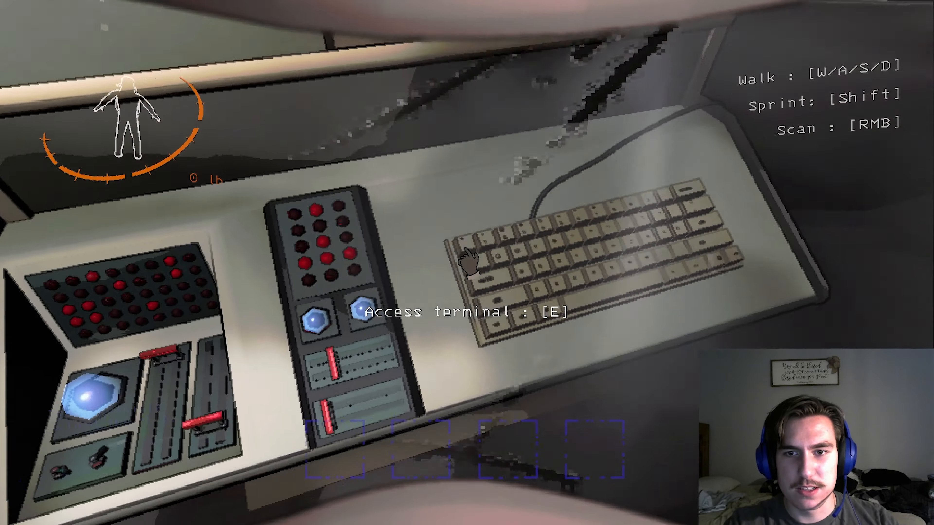
Step: Access the terminal and answer its setup prompts with favorite animal Penguin and a Scav team role
key("e")
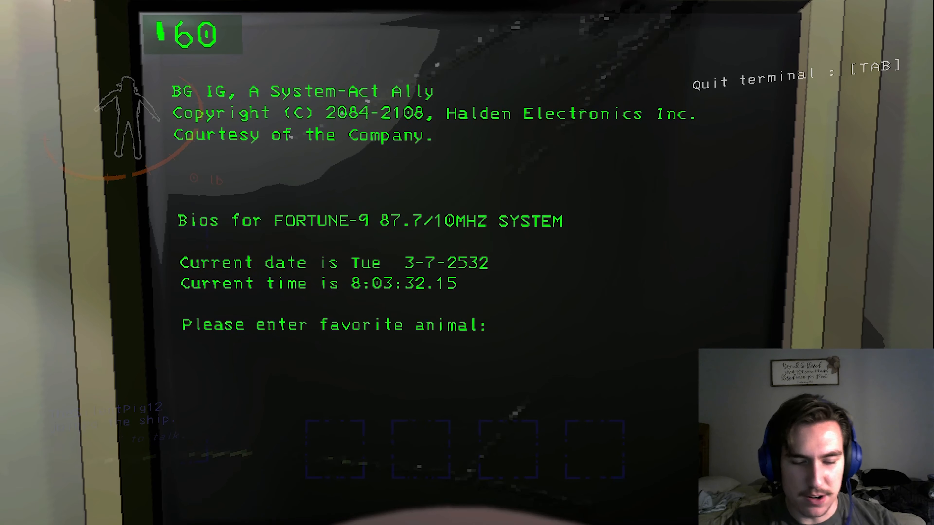
type("Pen")
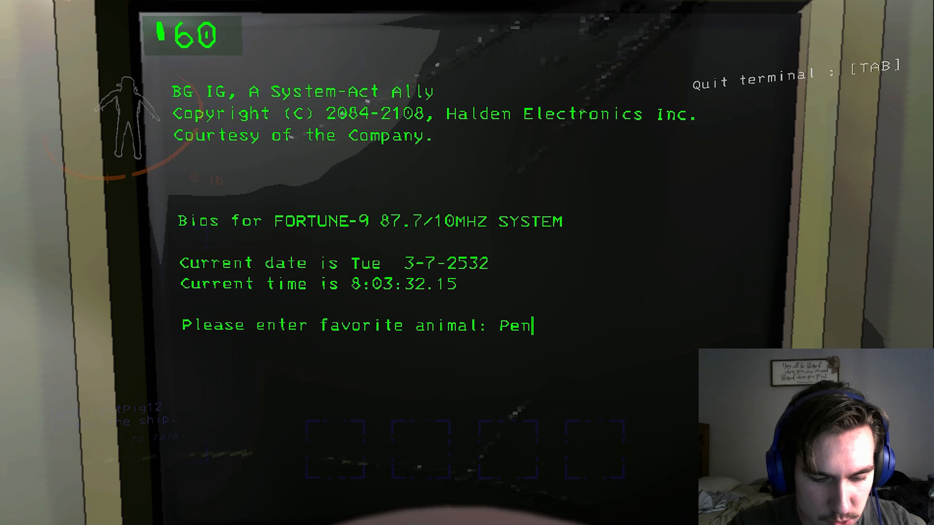
key("Return")
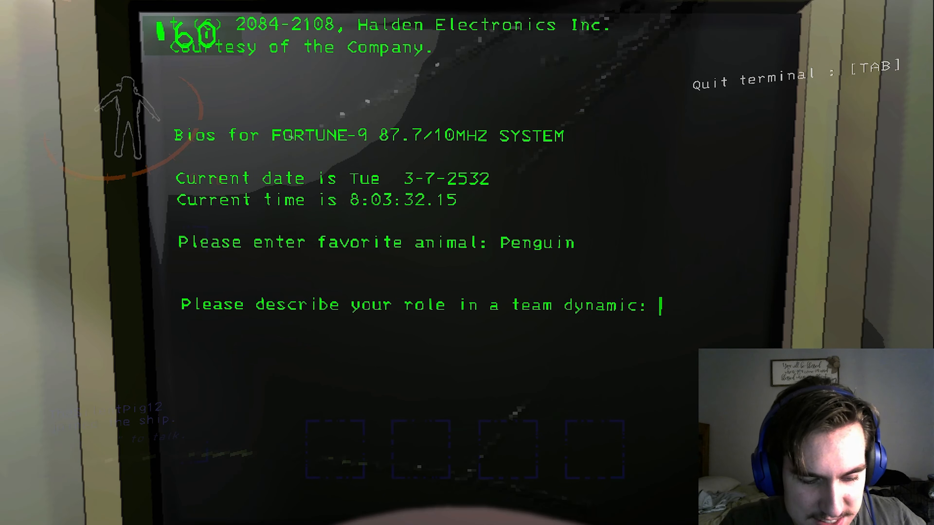
type("Scav")
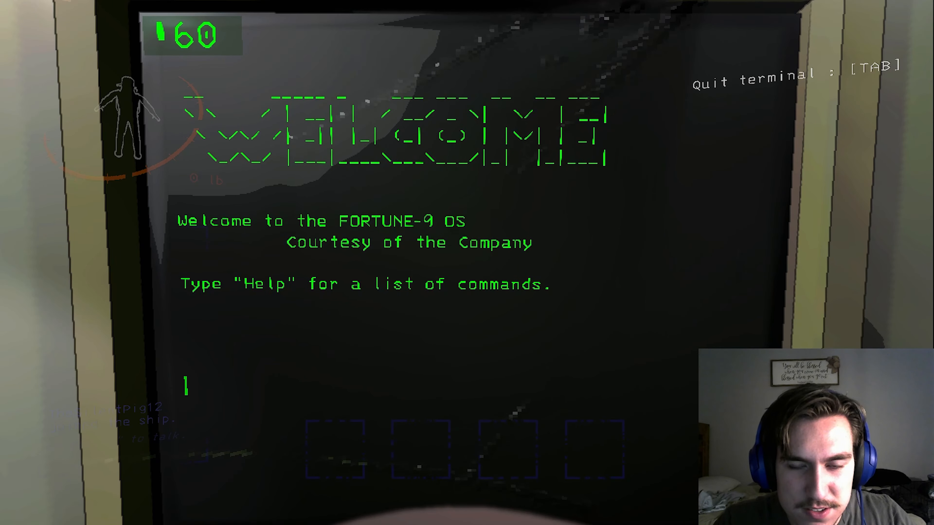
Step: Run the help command to view the exomoons catalogue, then quit the terminal
type("help")
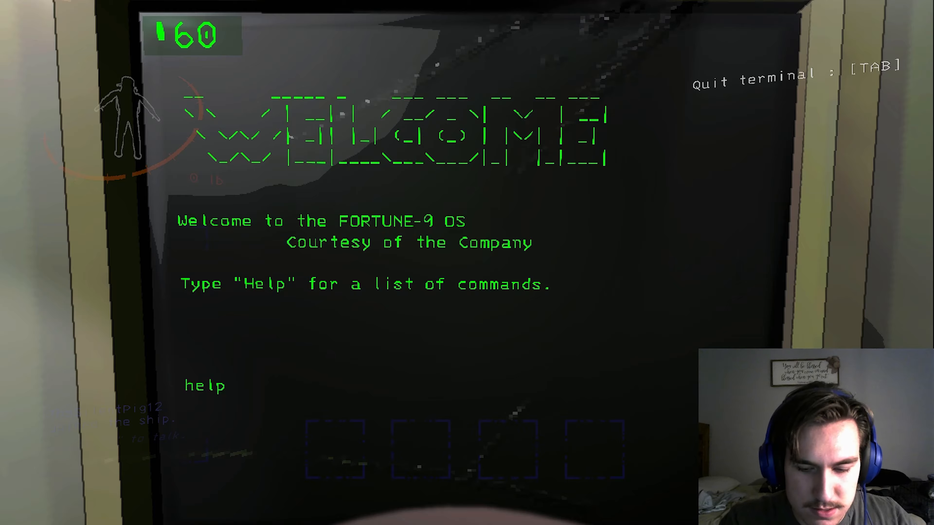
key("Return")
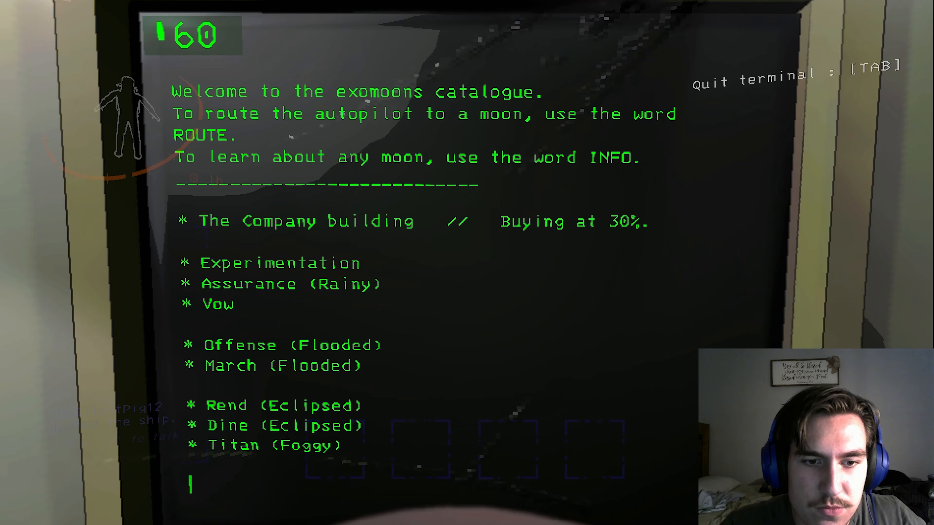
key("Tab")
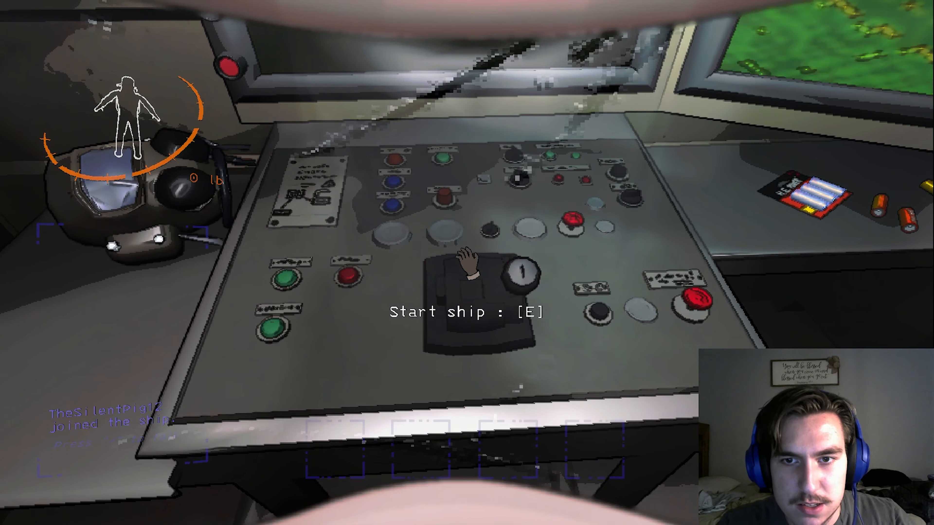
Step: Pull the control panel lever to start the ship toward the moon
key("e")
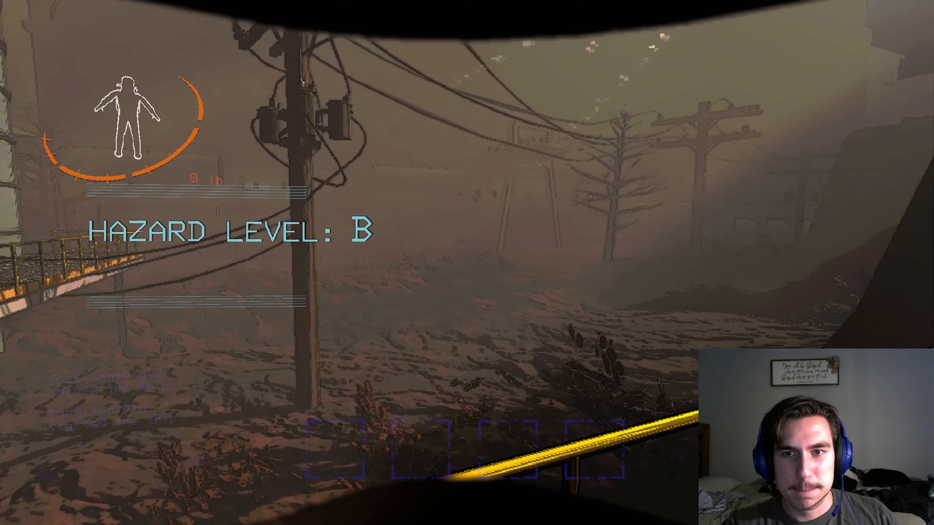
mouse_move(466, 263)
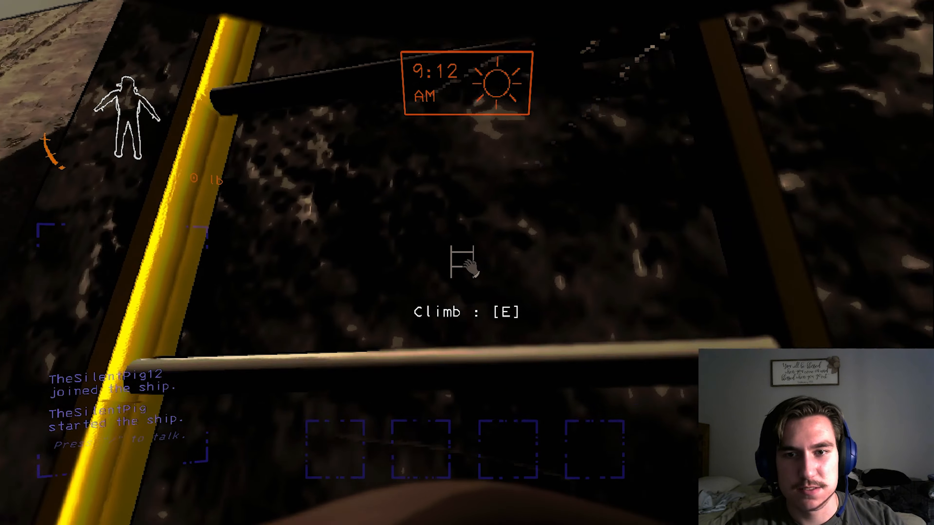
Step: Climb the ladder and walk up to the facility's main entrance doors
key("e")
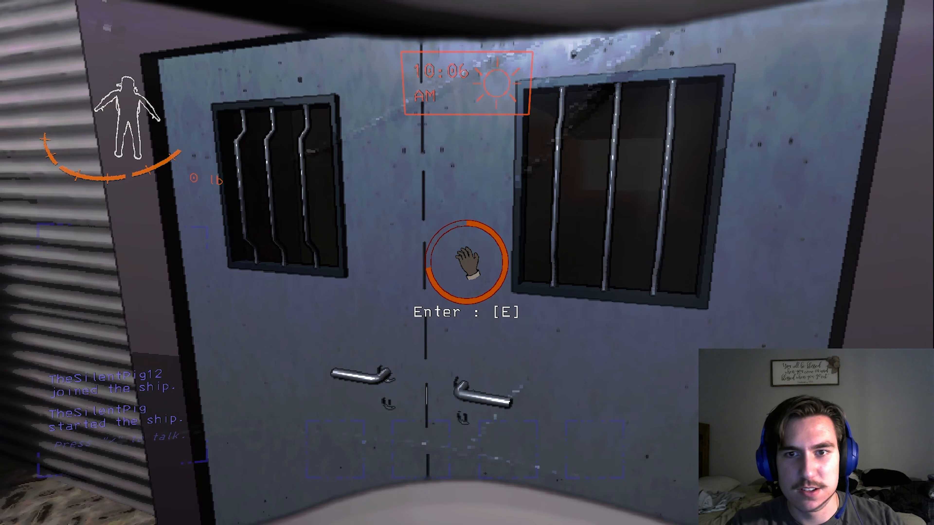
Step: Enter the facility and grab the 19 lb scrap from the grated floor
key("e")
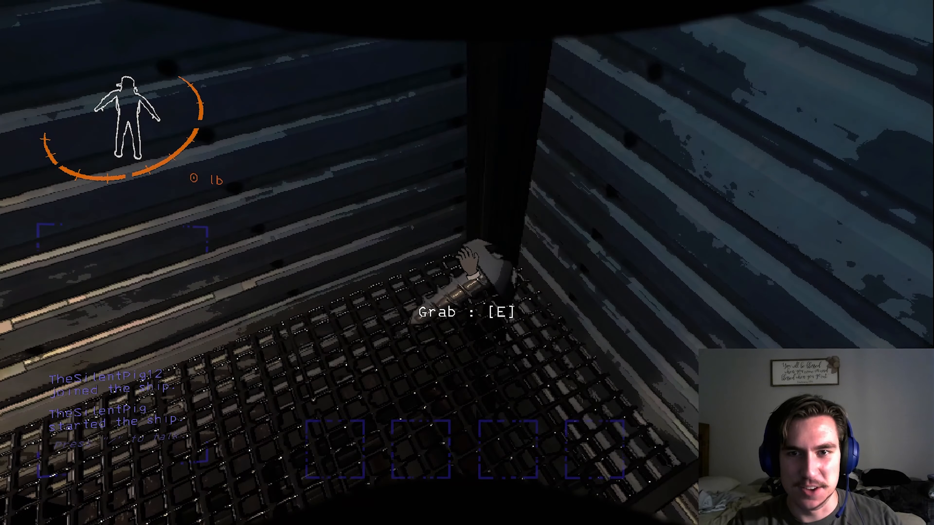
key("e")
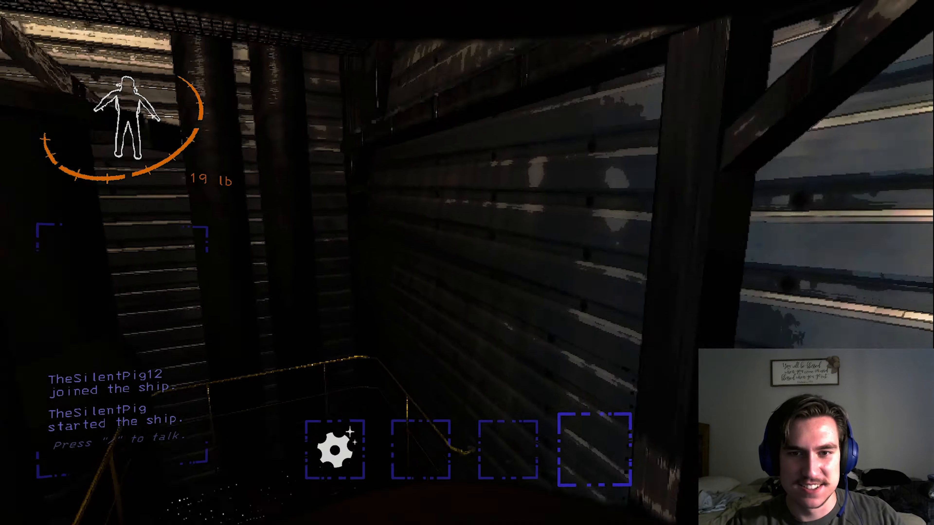
mouse_move(467, 262)
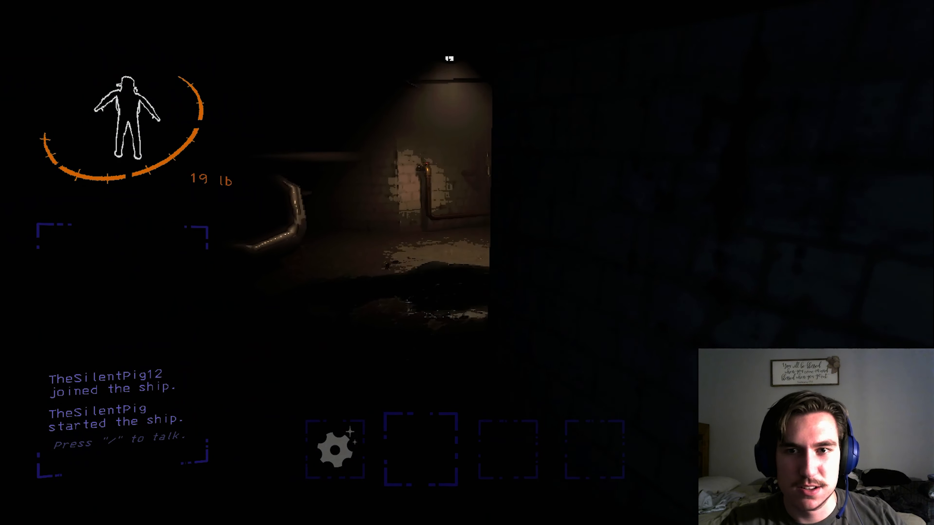
mouse_move(466, 263)
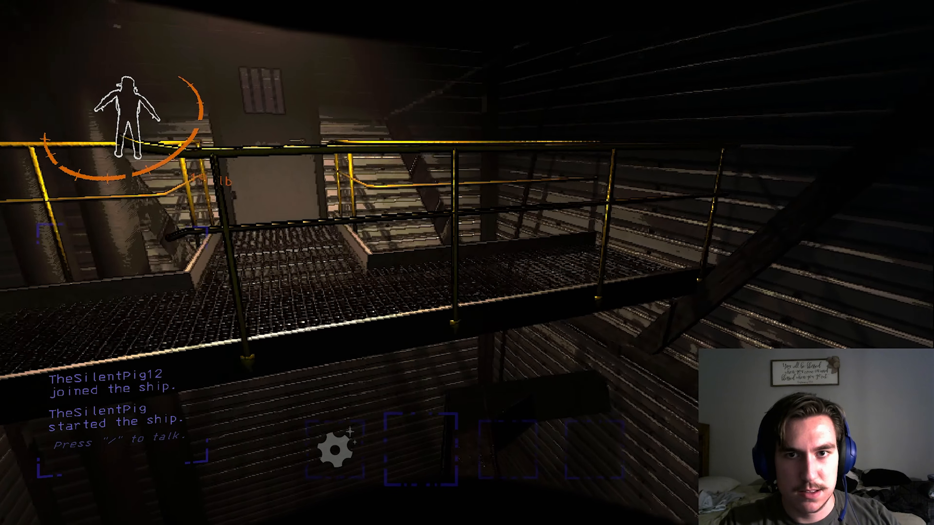
mouse_move(467, 263)
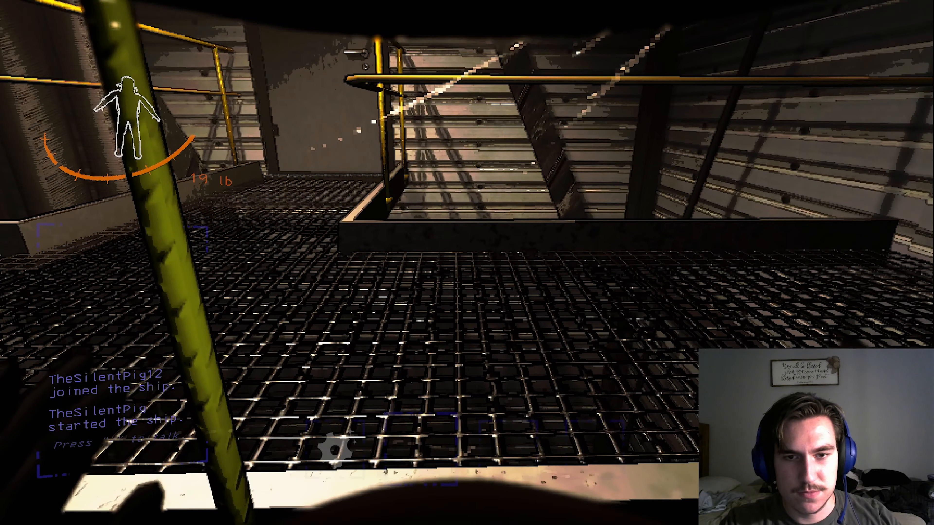
mouse_move(467, 263)
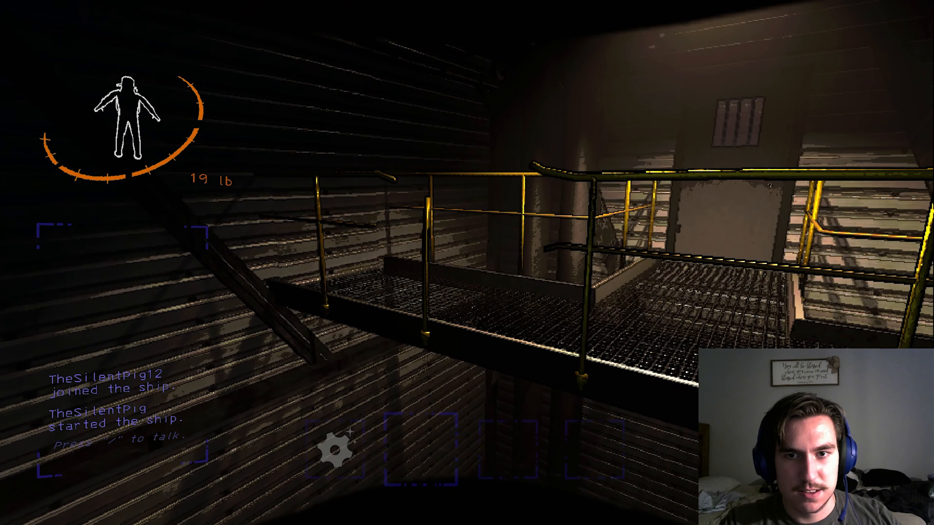
mouse_move(466, 262)
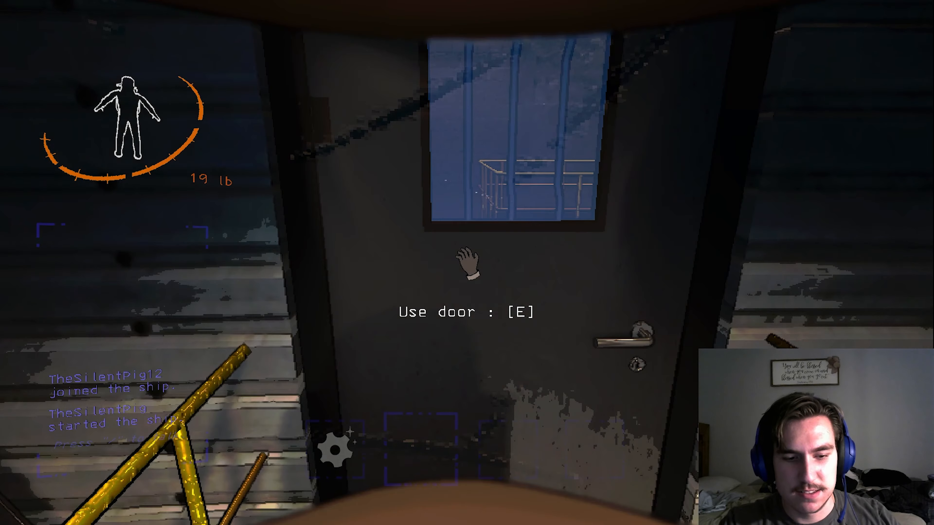
Step: Use the barred-window door on the upper catwalk to enter the shaft area
key("e")
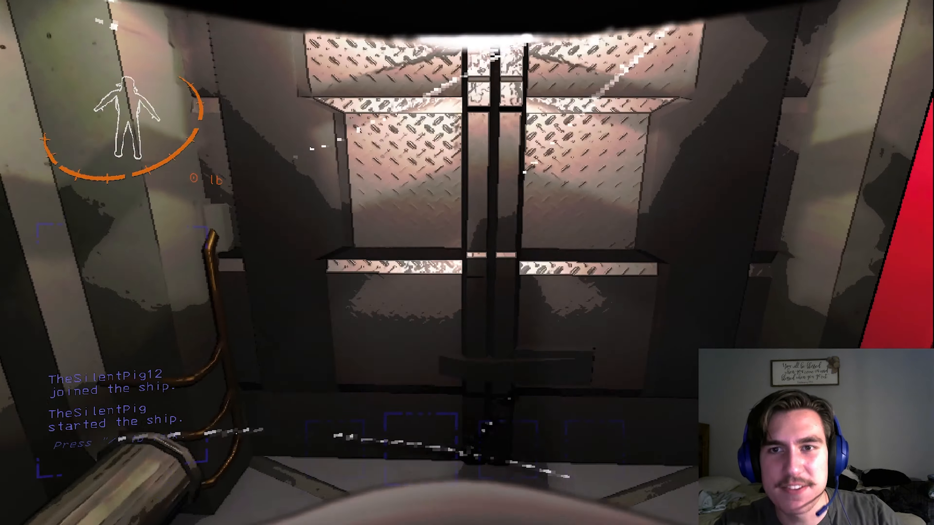
mouse_move(467, 263)
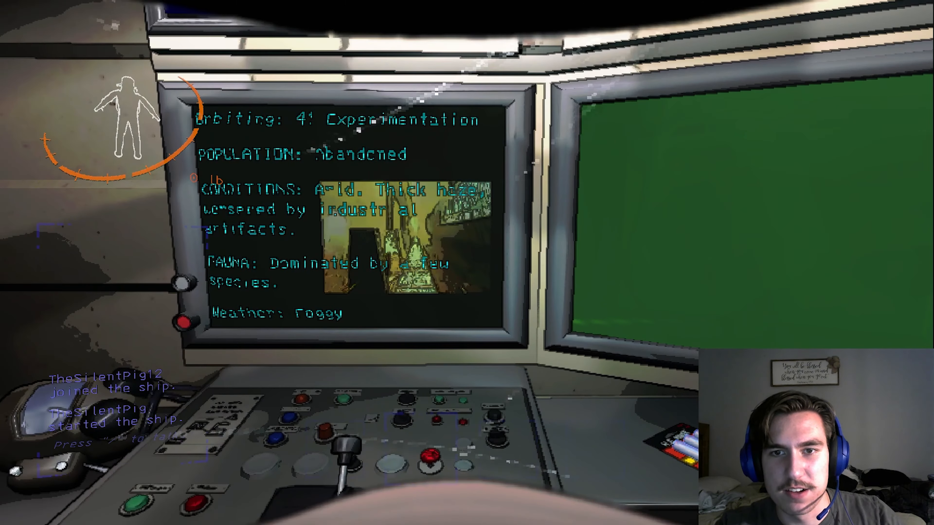
mouse_move(467, 263)
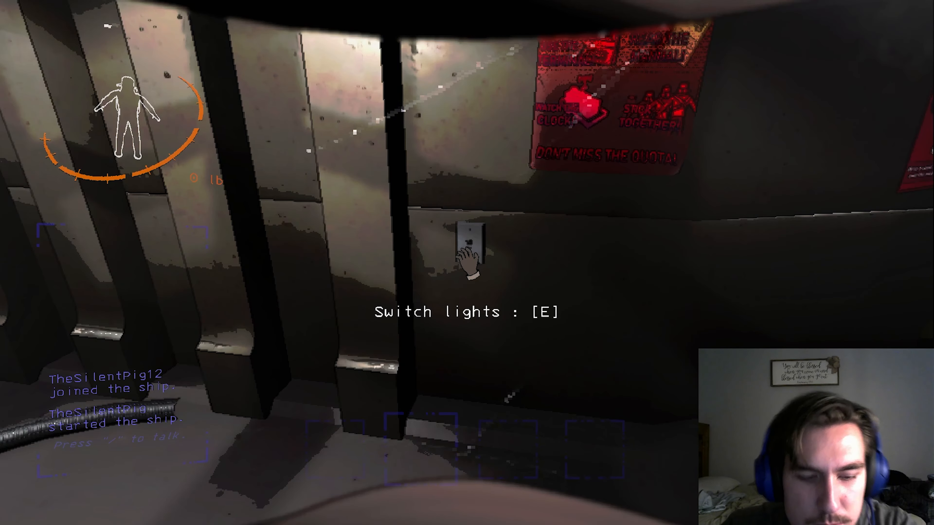
Step: Switch the ship's interior lights off and back on at the wall switch
key("e")
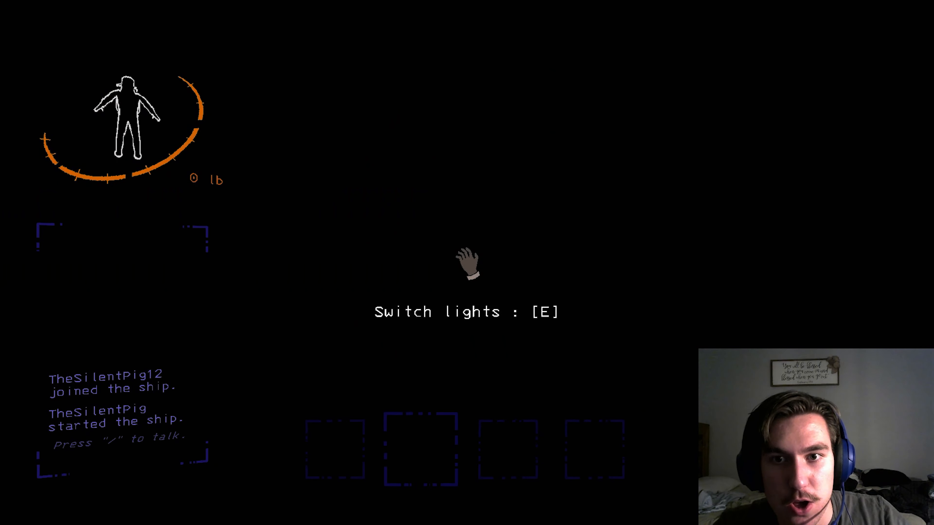
key("e")
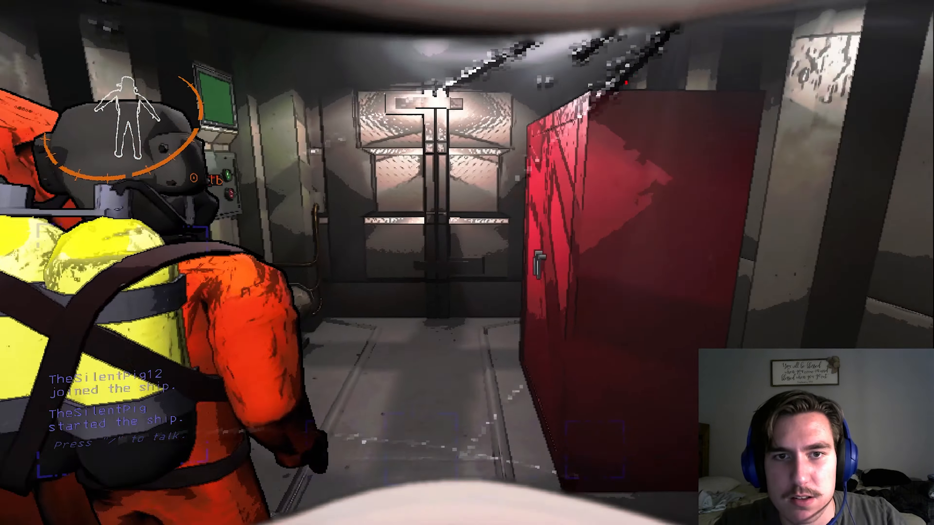
Step: Order one flashlight from the ship terminal, leaving a balance of 7 credits
key("e")
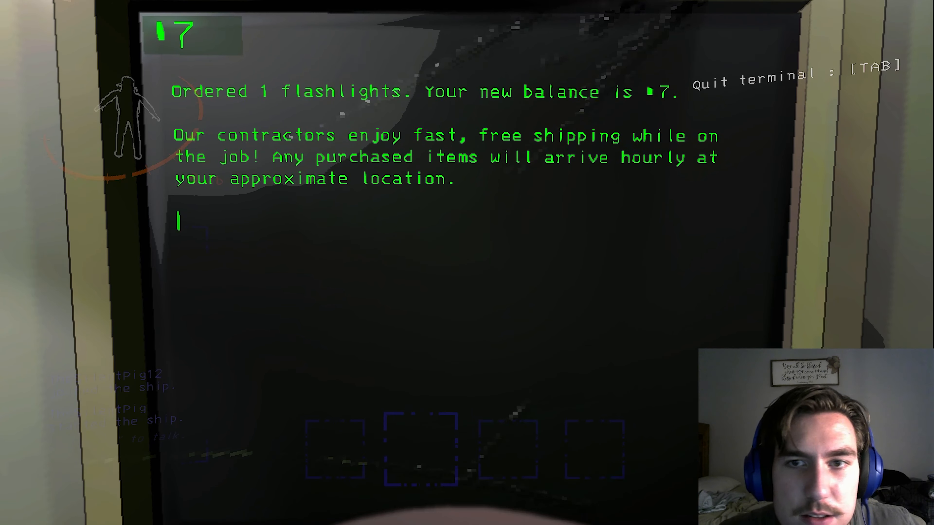
Step: Quit the terminal, leave the ship and walk to the facility's main entrance
key("Tab")
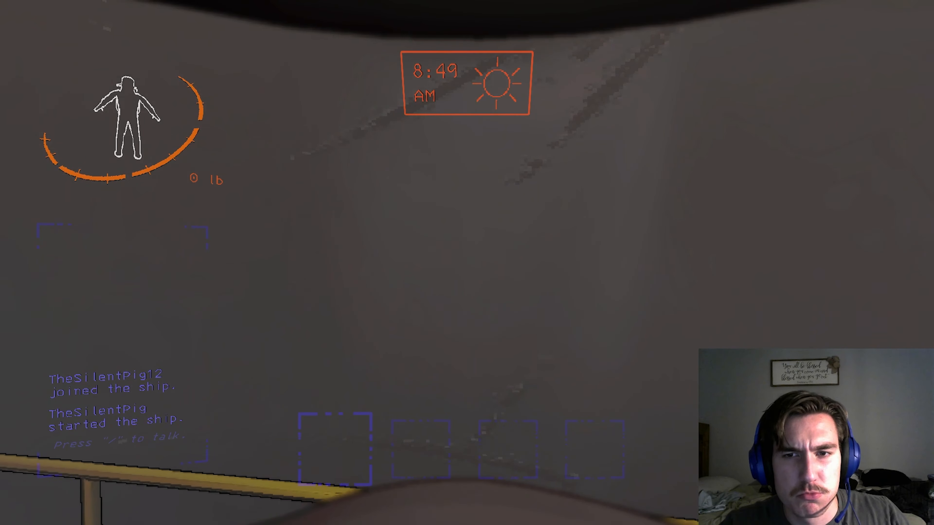
mouse_move(467, 263)
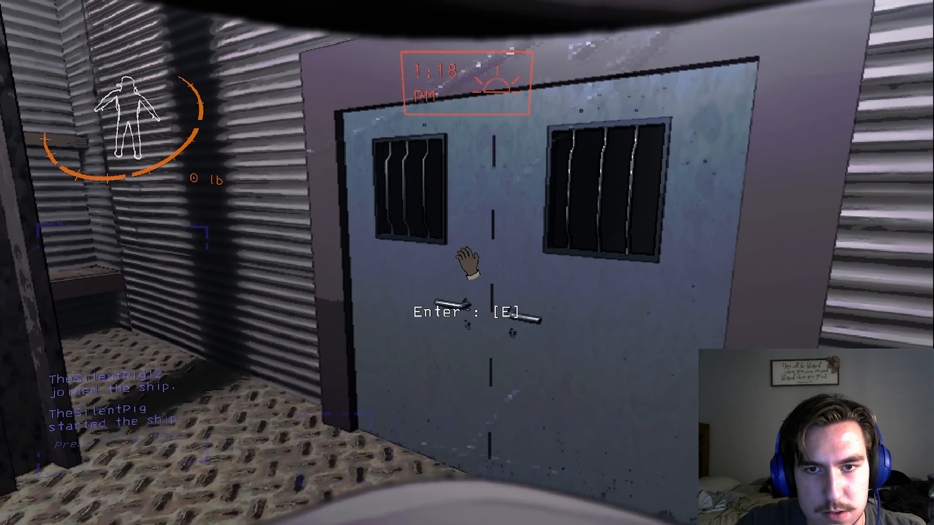
key("e")
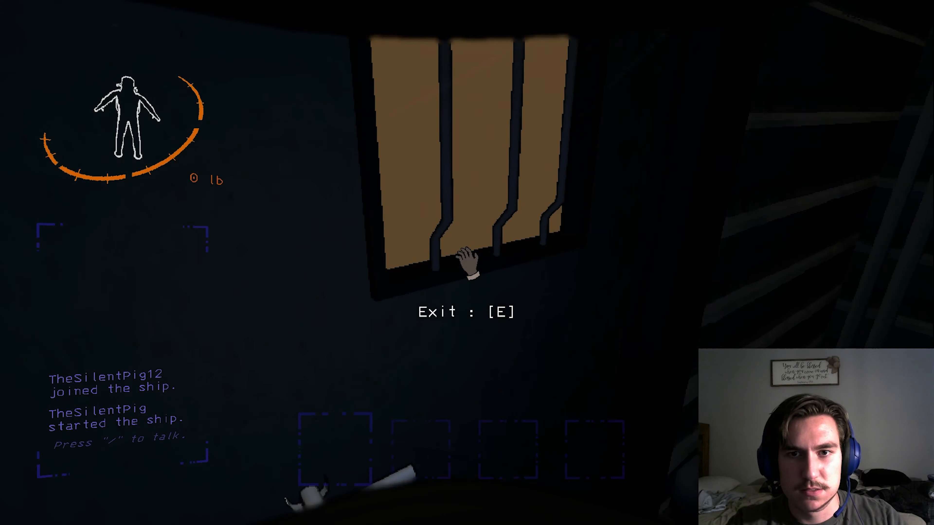
key("e")
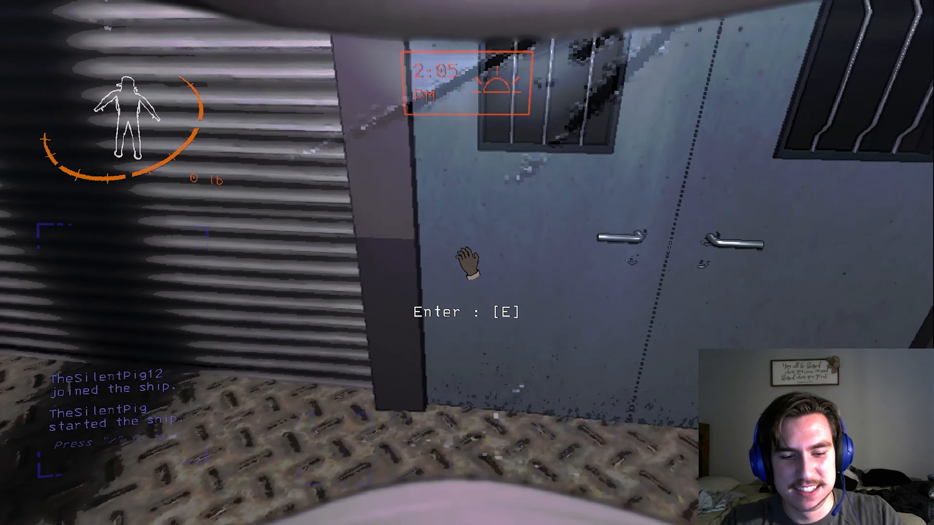
Step: Re-enter the facility and go through the stairway door toward the homemade flashbang
key("e")
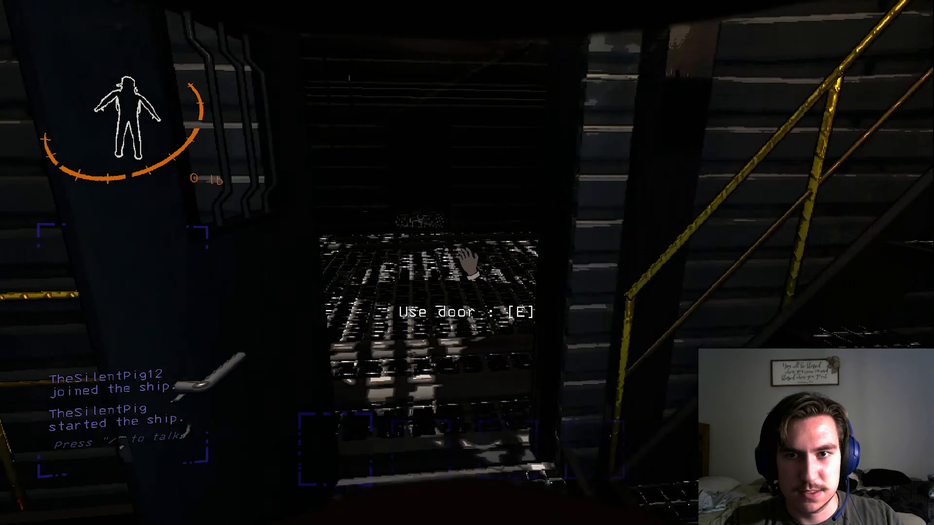
key("e")
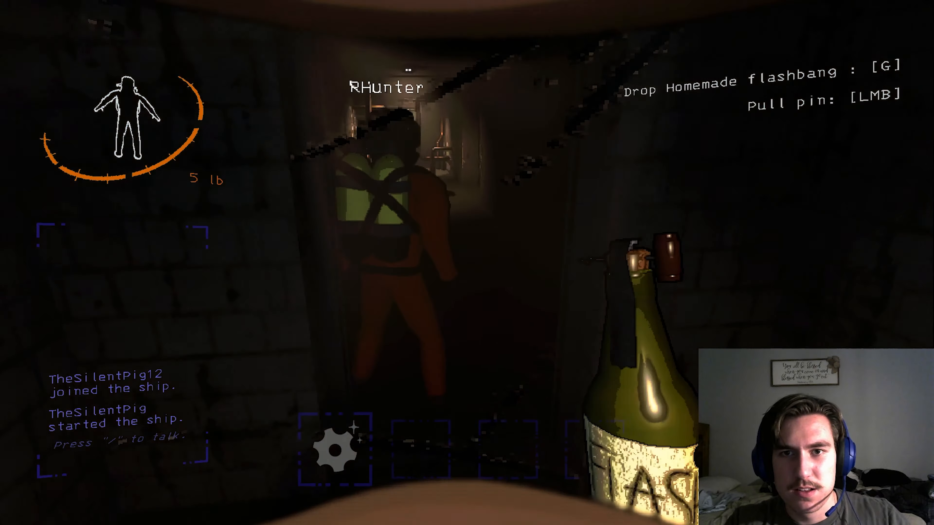
mouse_move(467, 263)
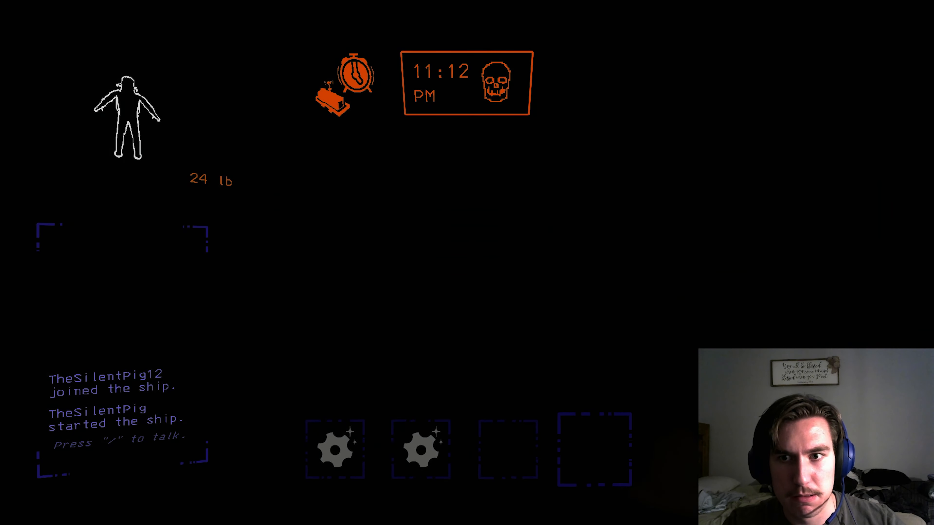
Step: Cross the grated catwalk until the loose scrap item is within grabbing reach
left_click(420, 449)
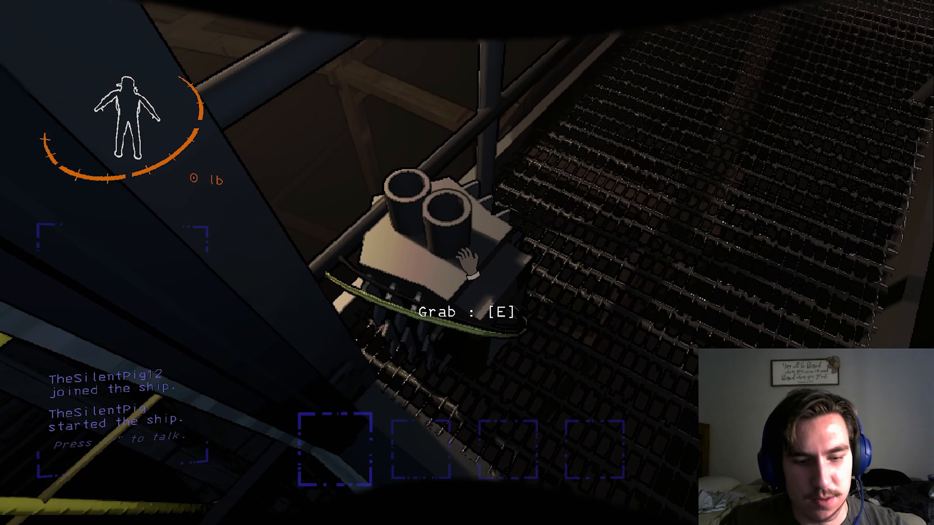
Step: Approach the stone counter so the service bell can be rung
key("e")
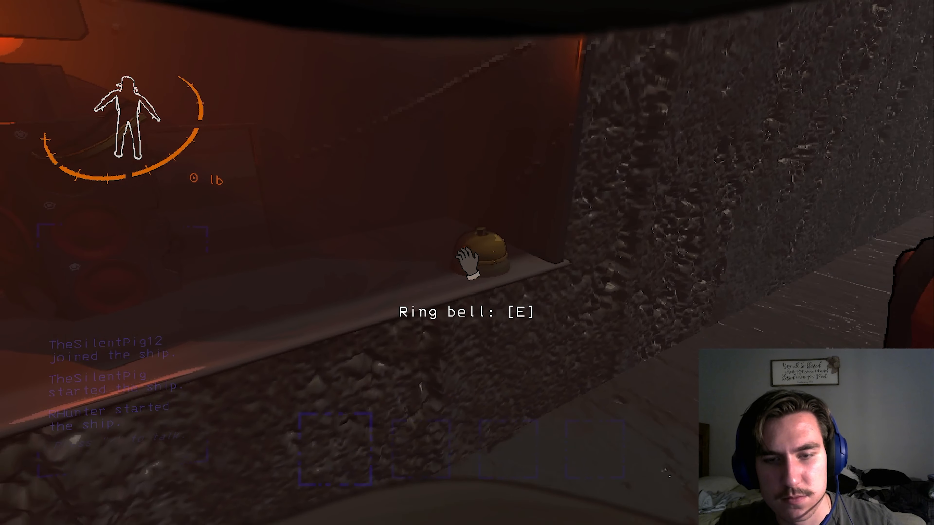
Step: Pick up the green flashlight into the first slot and step onto the dark staircase
key("e")
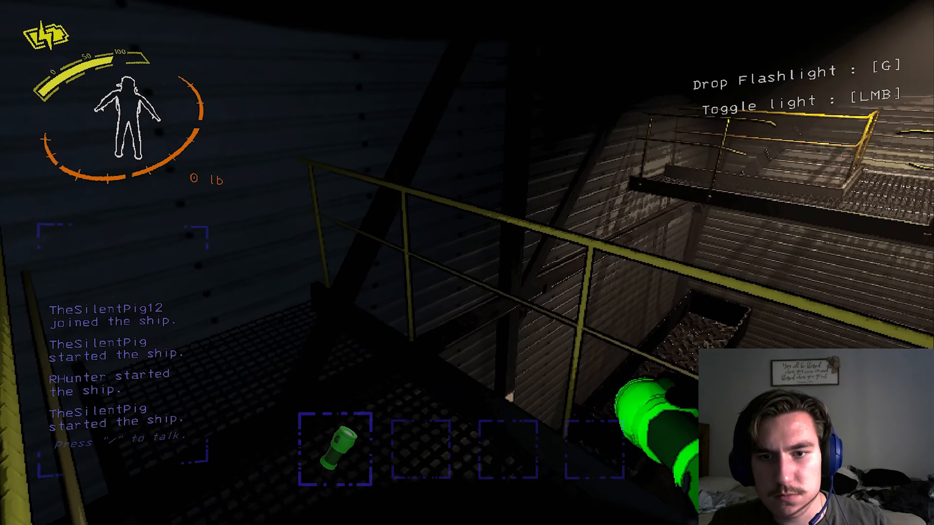
mouse_move(466, 262)
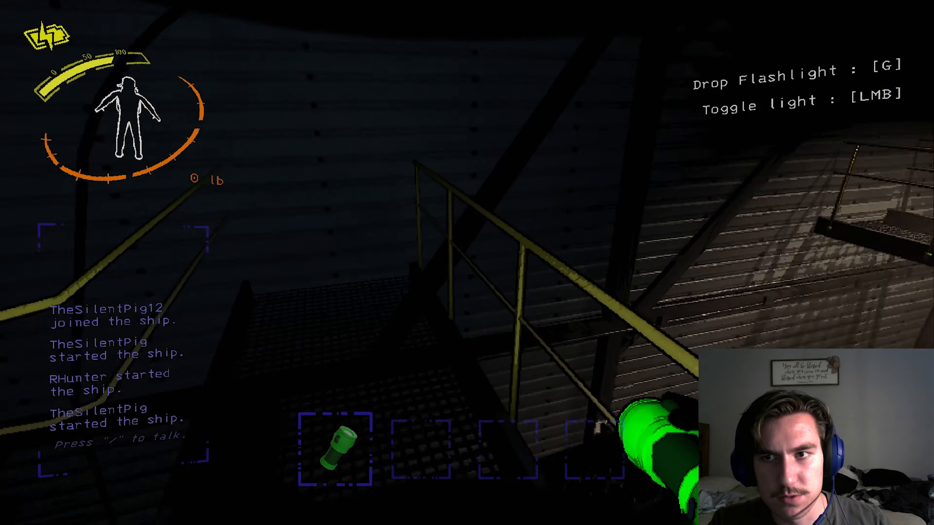